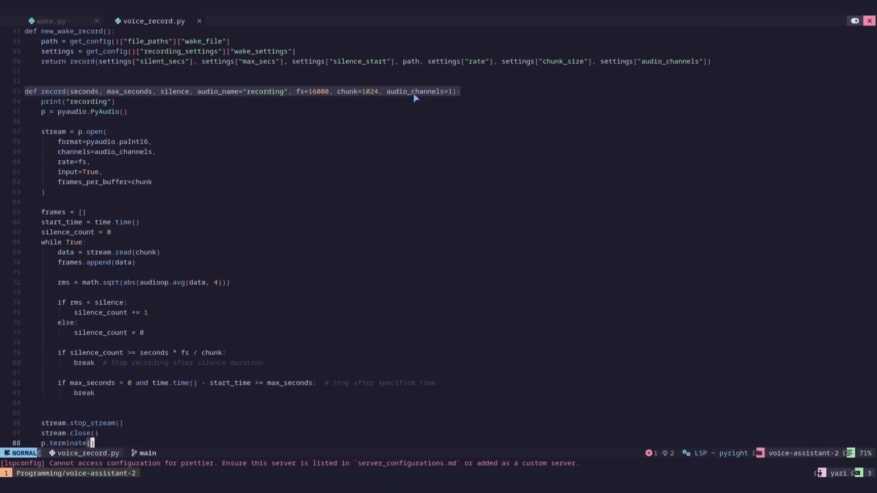
# Scroll the rustpotter readme down past usage to the Libraries and audio format sections
pyautogui.scroll(-3)
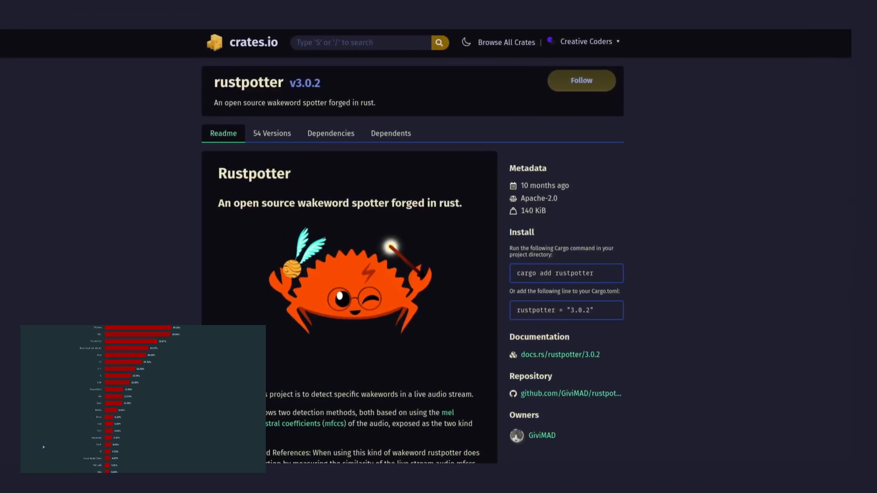
pyautogui.scroll(-3)
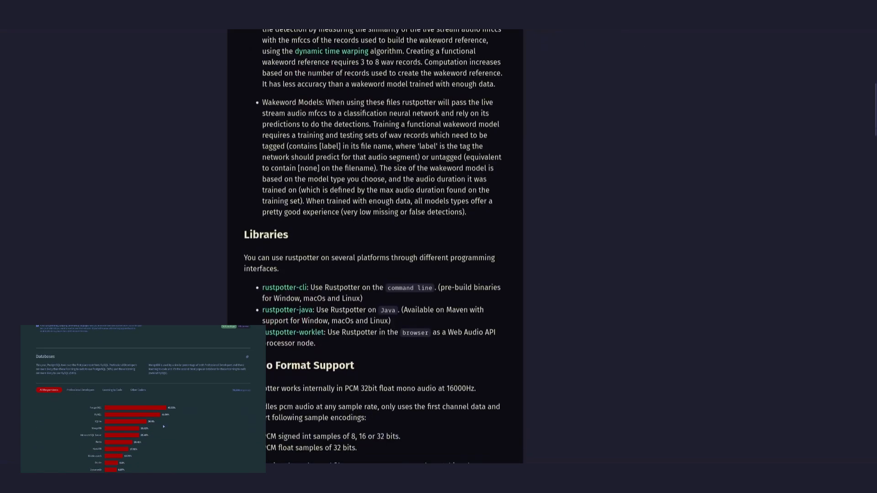
pyautogui.scroll(-3)
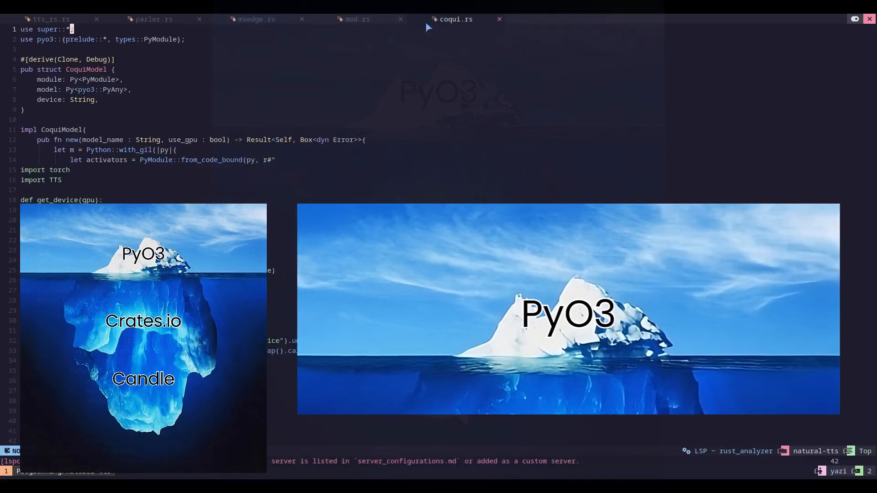
# Scroll through the PyO3-wrapped Python Coqui TTS code in coqui.rs
pyautogui.scroll(-3)
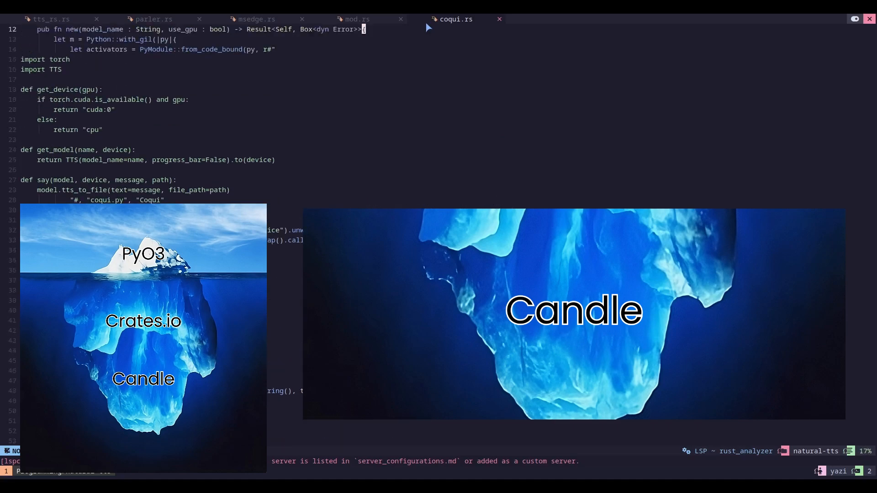
pyautogui.click(556, 19)
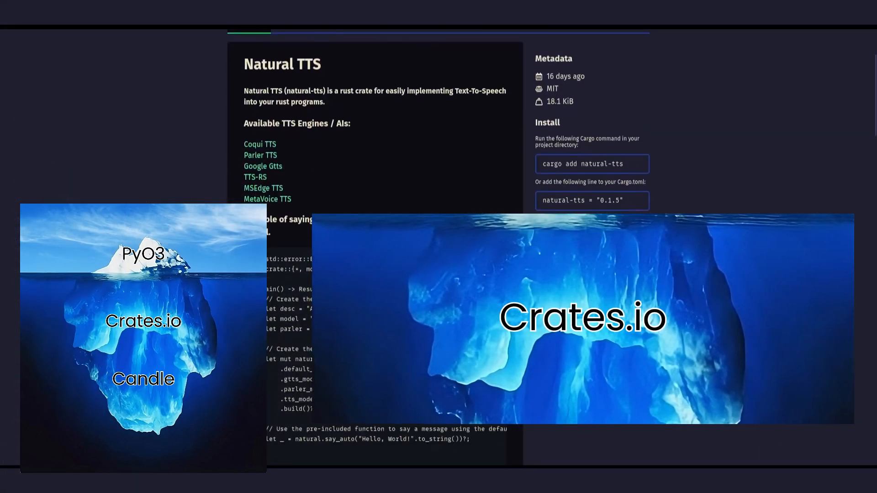
# Scroll the natural-tts readme past the engine list and install command to the example code
pyautogui.scroll(-3)
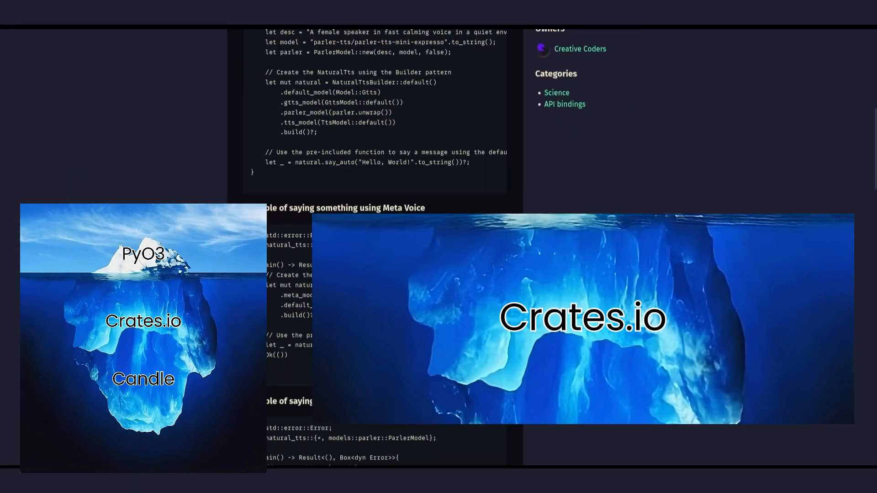
pyautogui.scroll(-3)
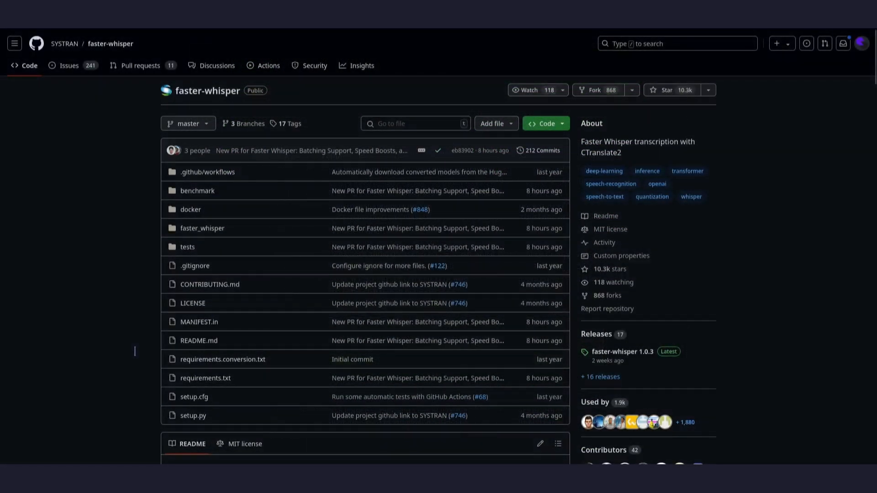
# Scroll the faster-whisper README down through its Benchmark tables
pyautogui.scroll(-3)
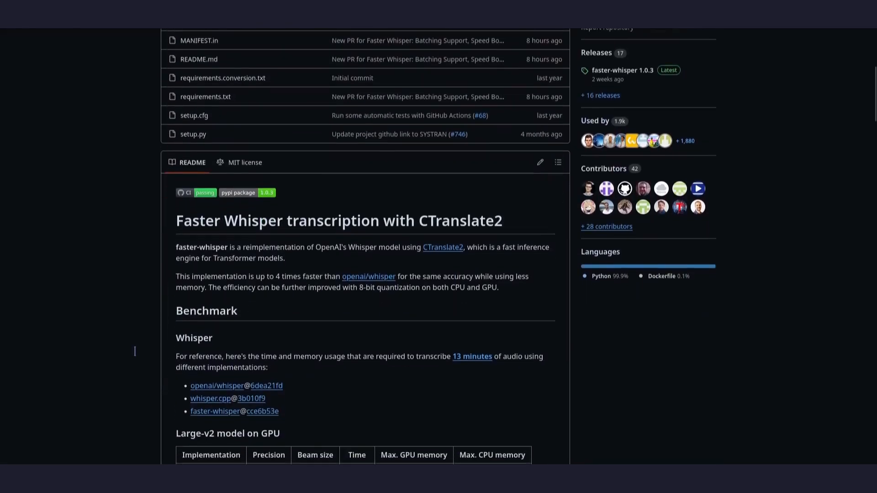
pyautogui.scroll(-3)
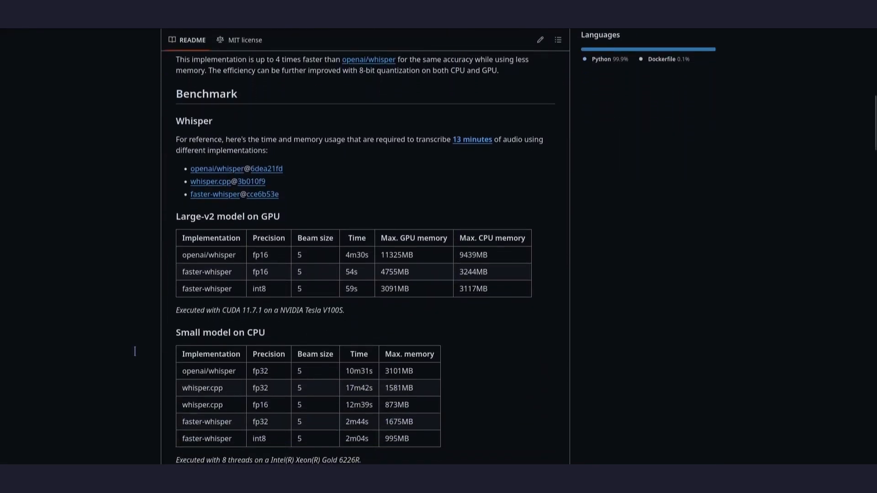
pyautogui.scroll(-3)
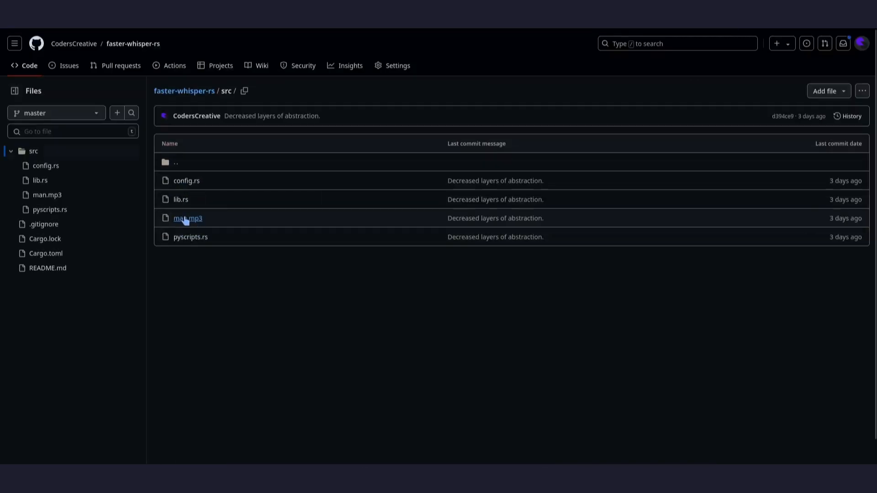
# View lib.rs from the faster-whisper-rs src folder and scroll through its code
pyautogui.click(180, 199)
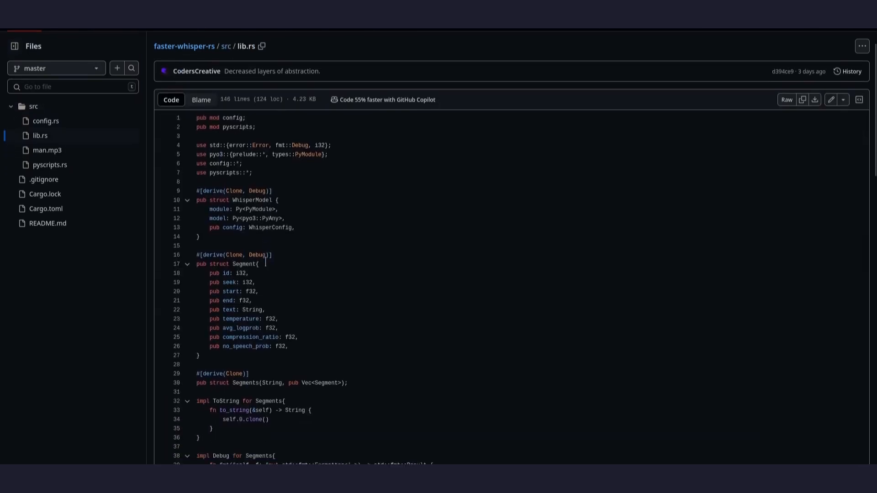
pyautogui.scroll(-3)
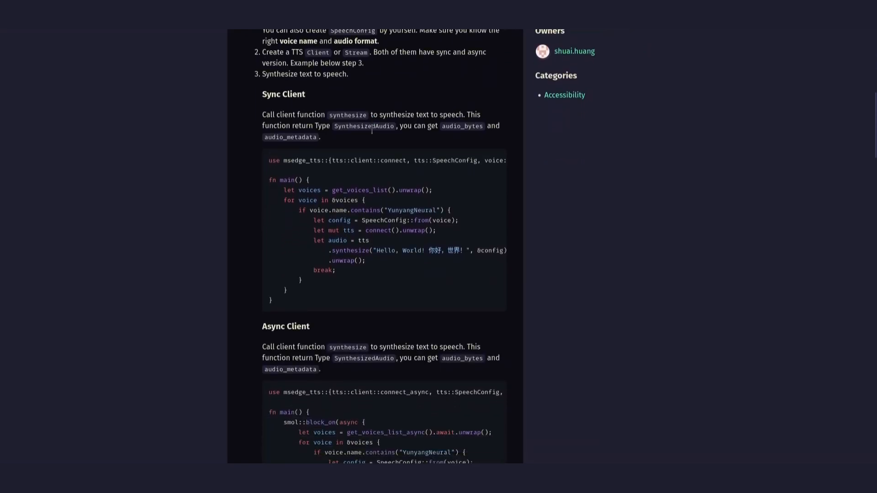
# Scroll the msedge_tts readme to its Sync Client and Async Client examples
pyautogui.scroll(-3)
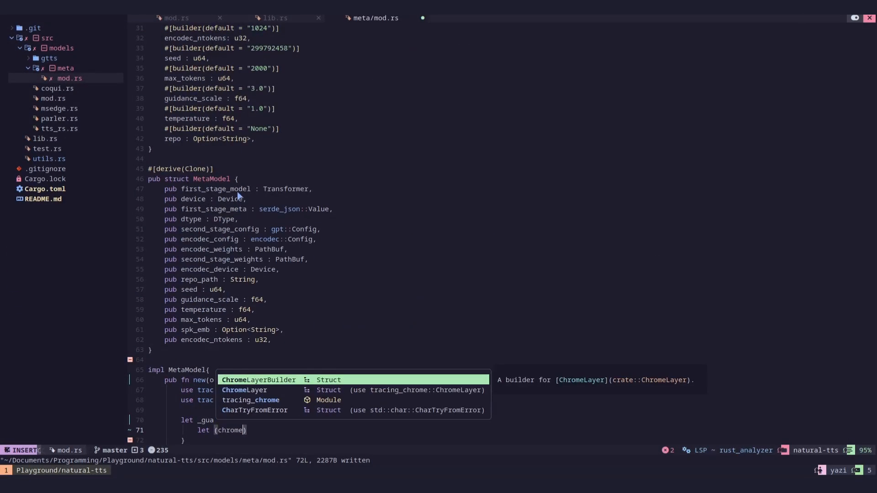
# Continue typing the tracing setup line (.in) in MetaModel's new function, using completion
pyautogui.write('.in')
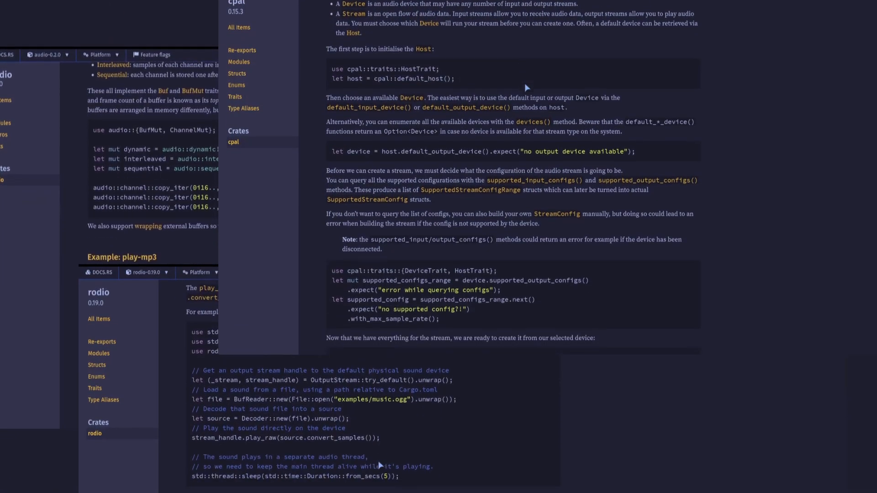
# Scroll the cpal docs through stream creation and playback examples to the Structs and Enums lists
pyautogui.scroll(-3)
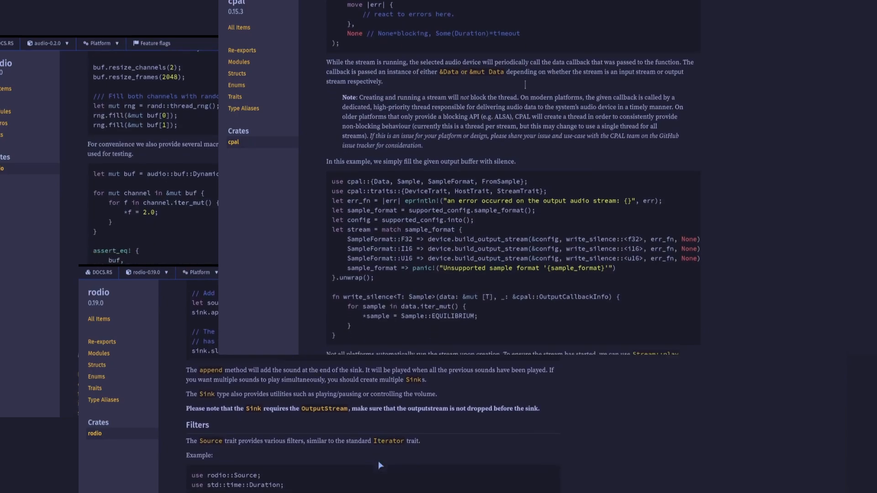
pyautogui.scroll(-3)
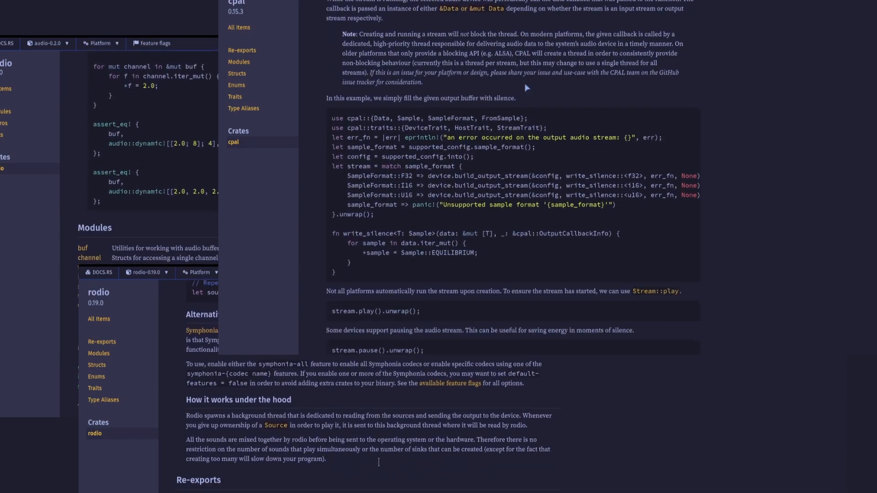
pyautogui.scroll(-3)
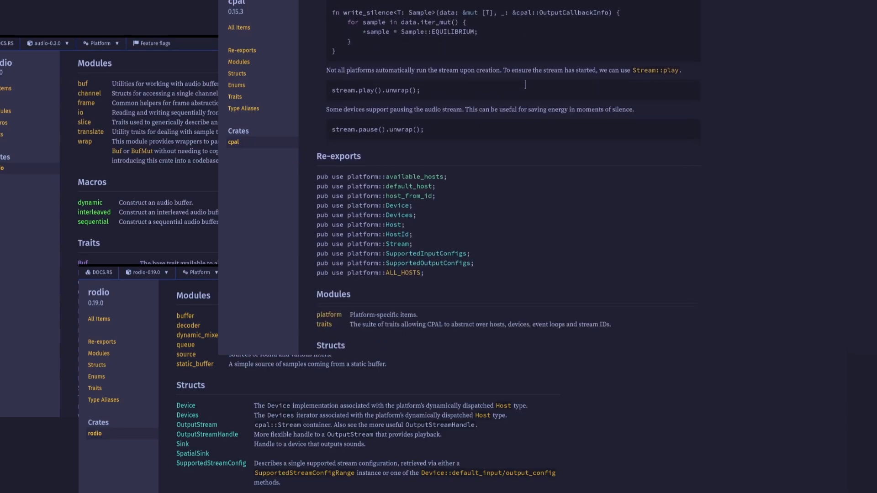
pyautogui.scroll(-3)
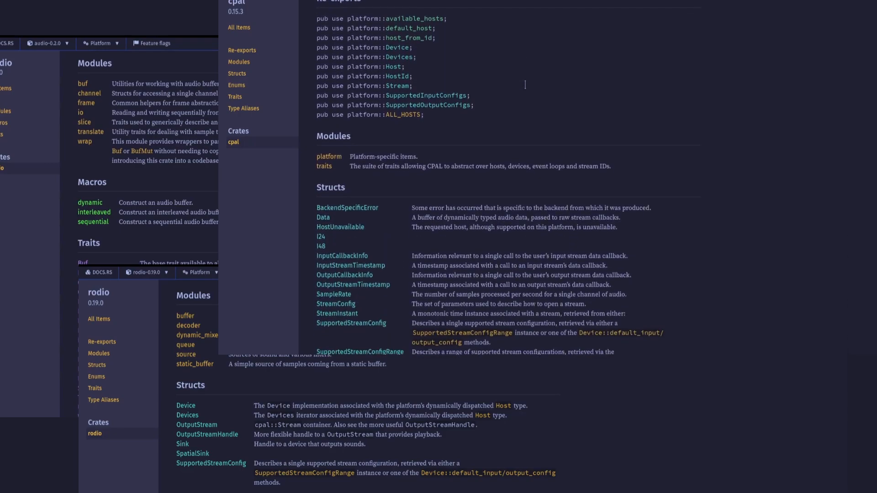
pyautogui.scroll(-3)
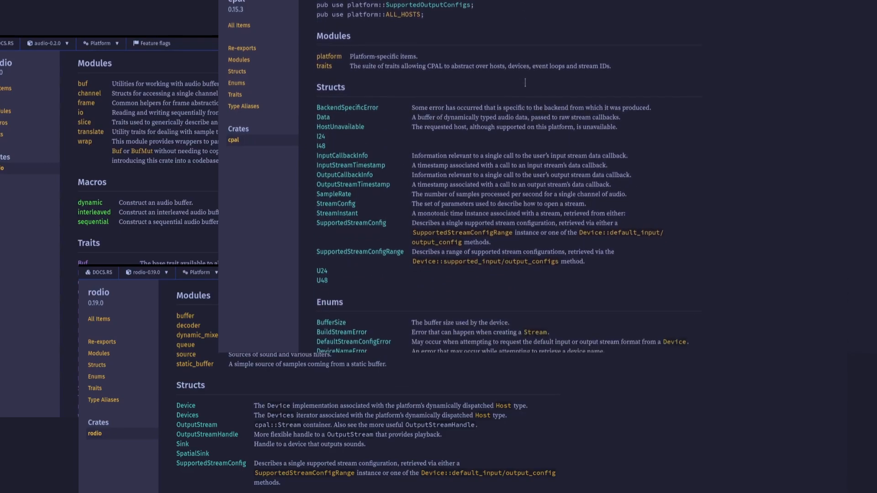
pyautogui.scroll(-3)
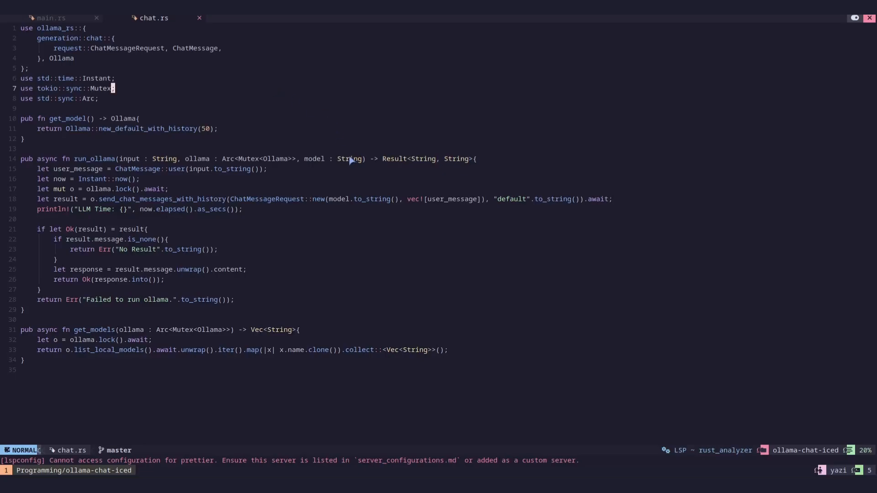
# Switch to main.rs and scroll to its module declarations, ChatApp struct and Message enum
pyautogui.click(50, 17)
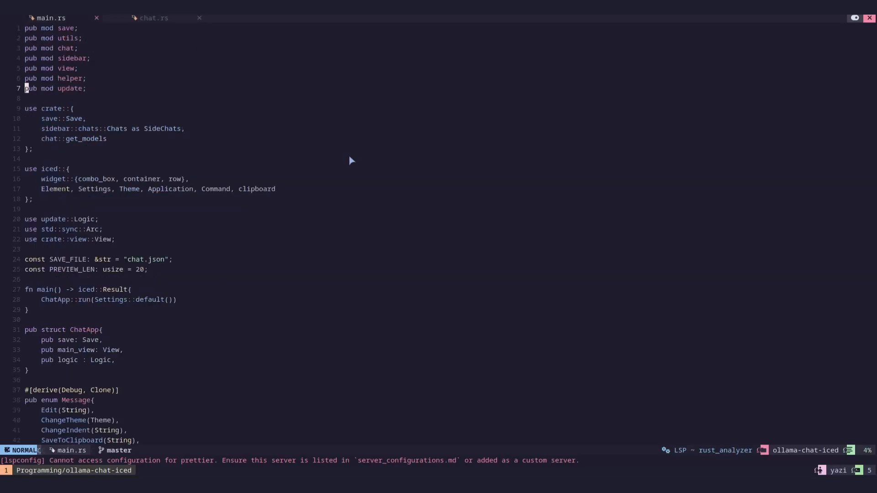
pyautogui.scroll(-3)
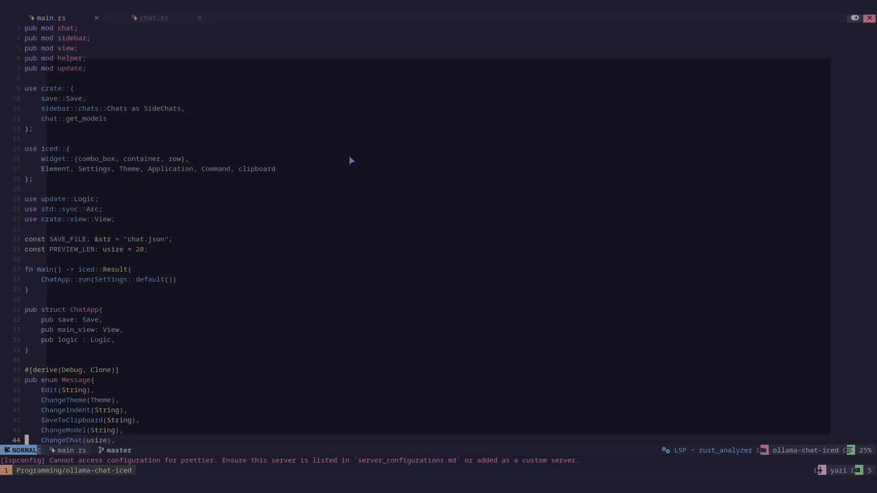